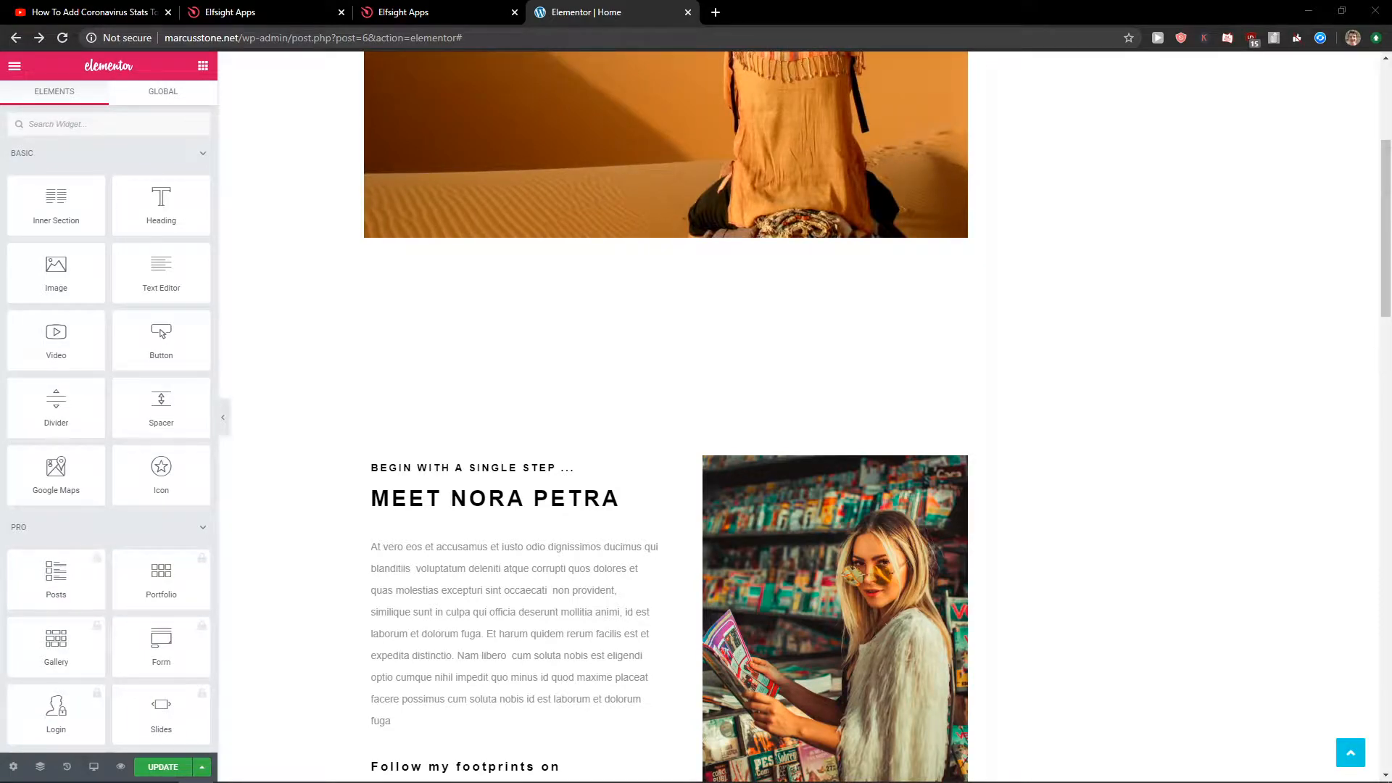
Step: From the YouTube tutorial's description, open the Elfsight widgets homepage in a new tab
click(88, 12)
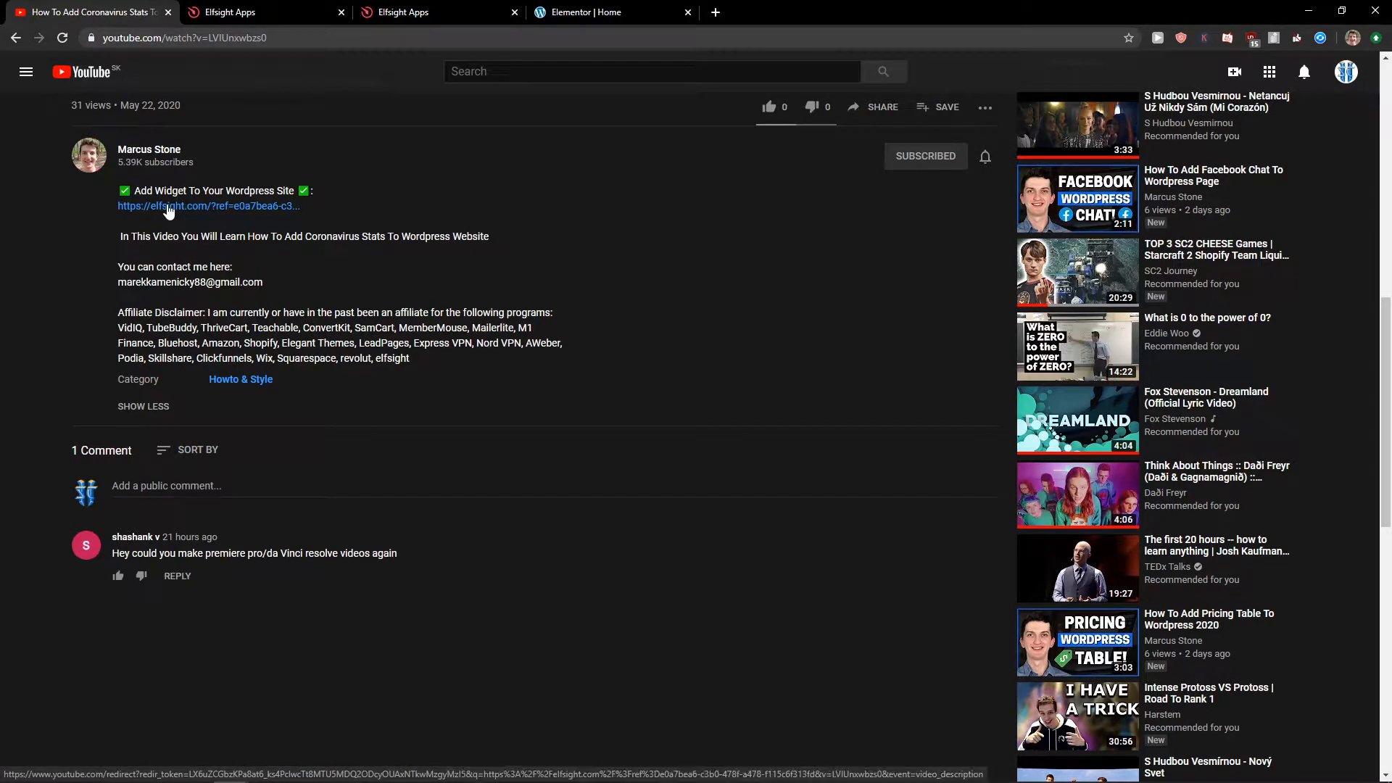
click(208, 206)
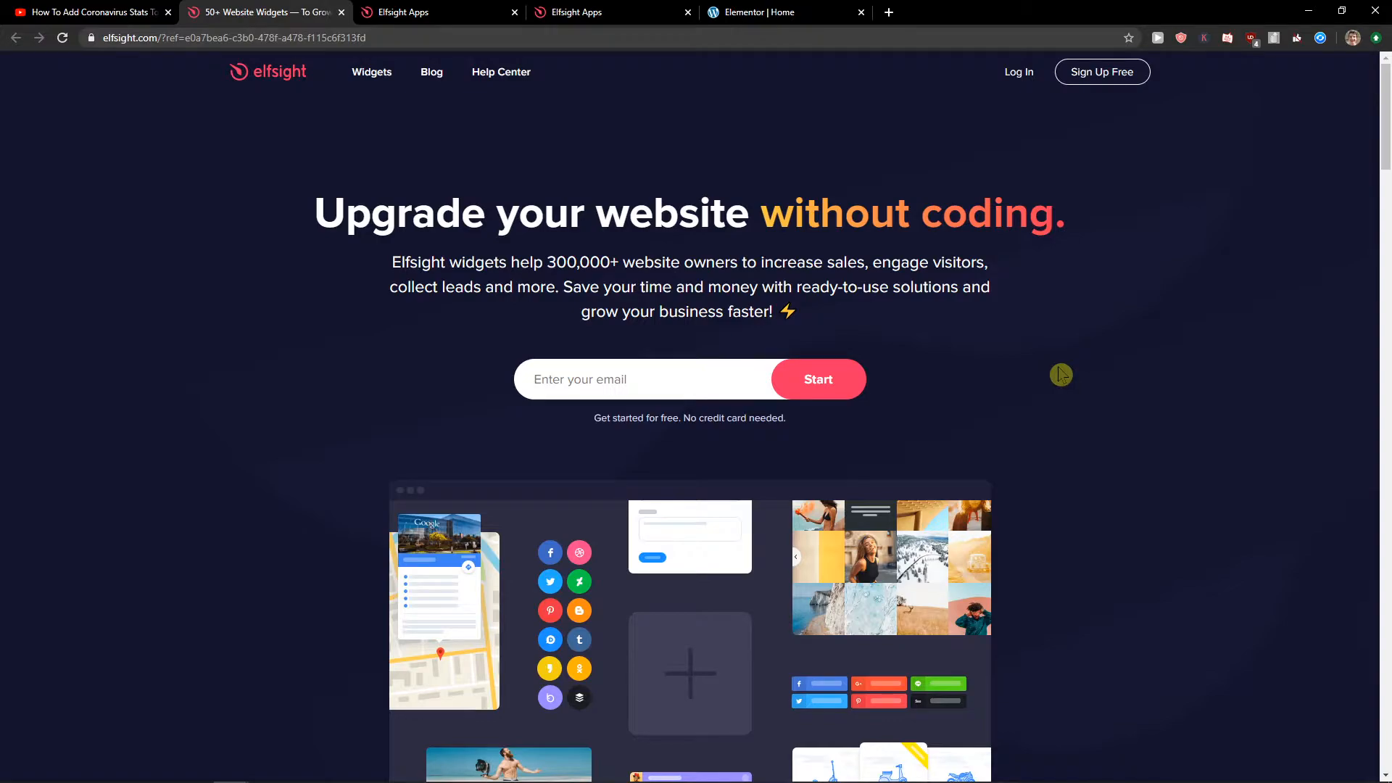
mouse_move(1106, 93)
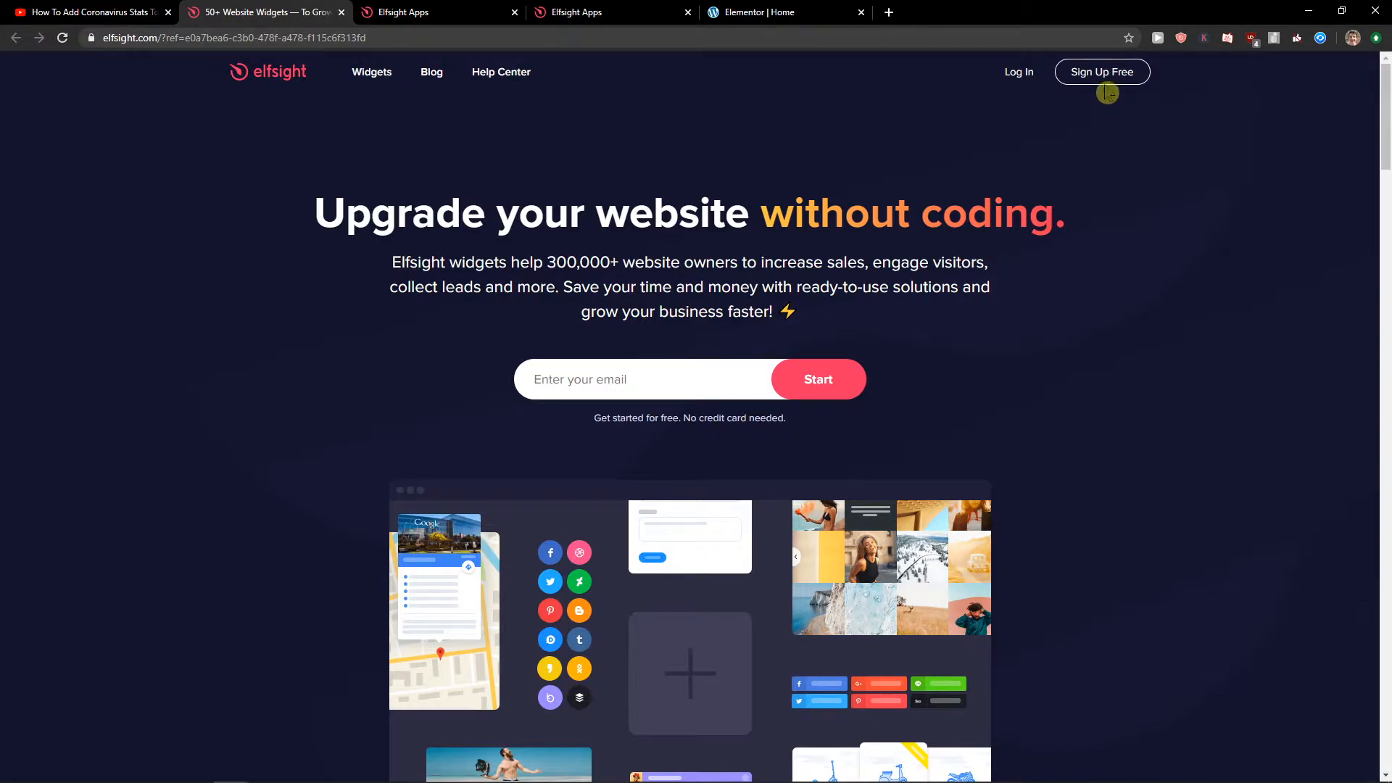
Step: Go to Elfsight's Sign Up Free registration page
click(1102, 72)
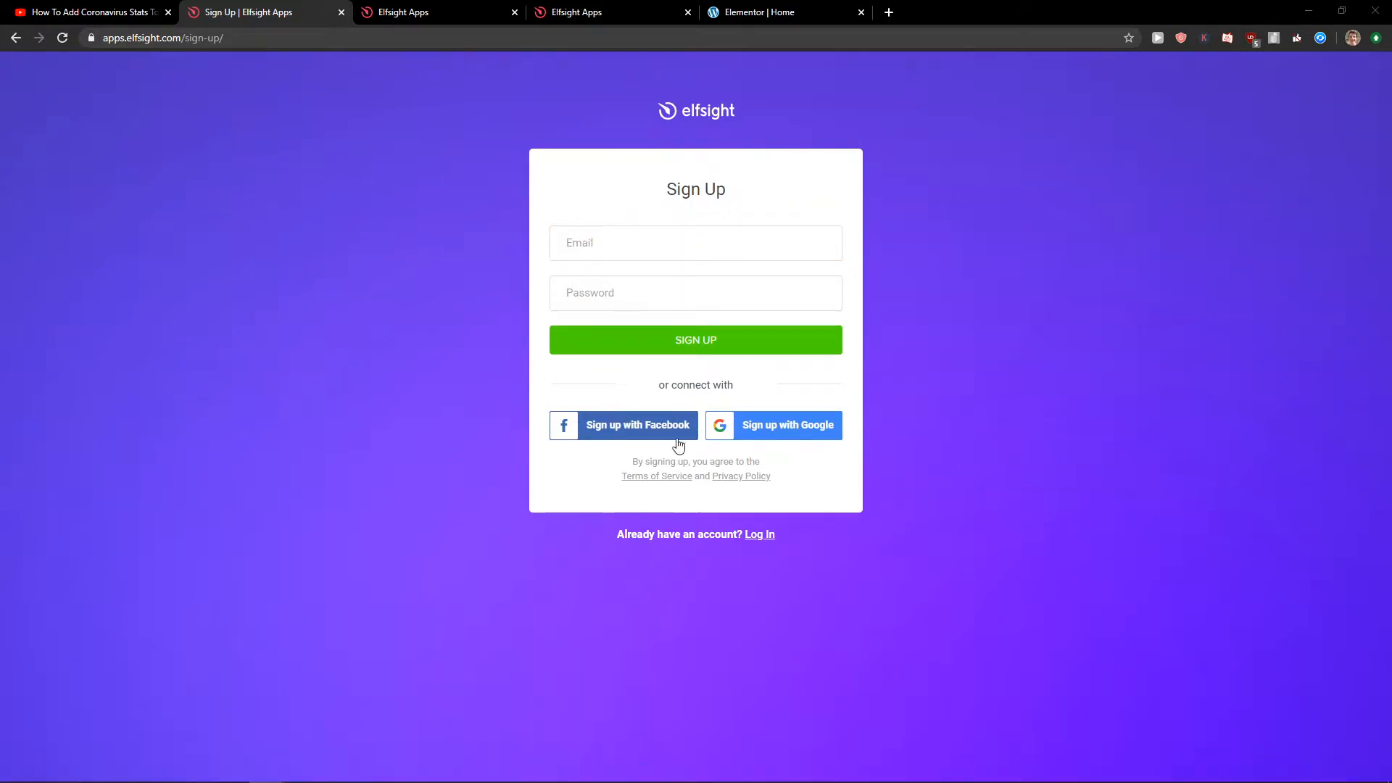
mouse_move(317, 427)
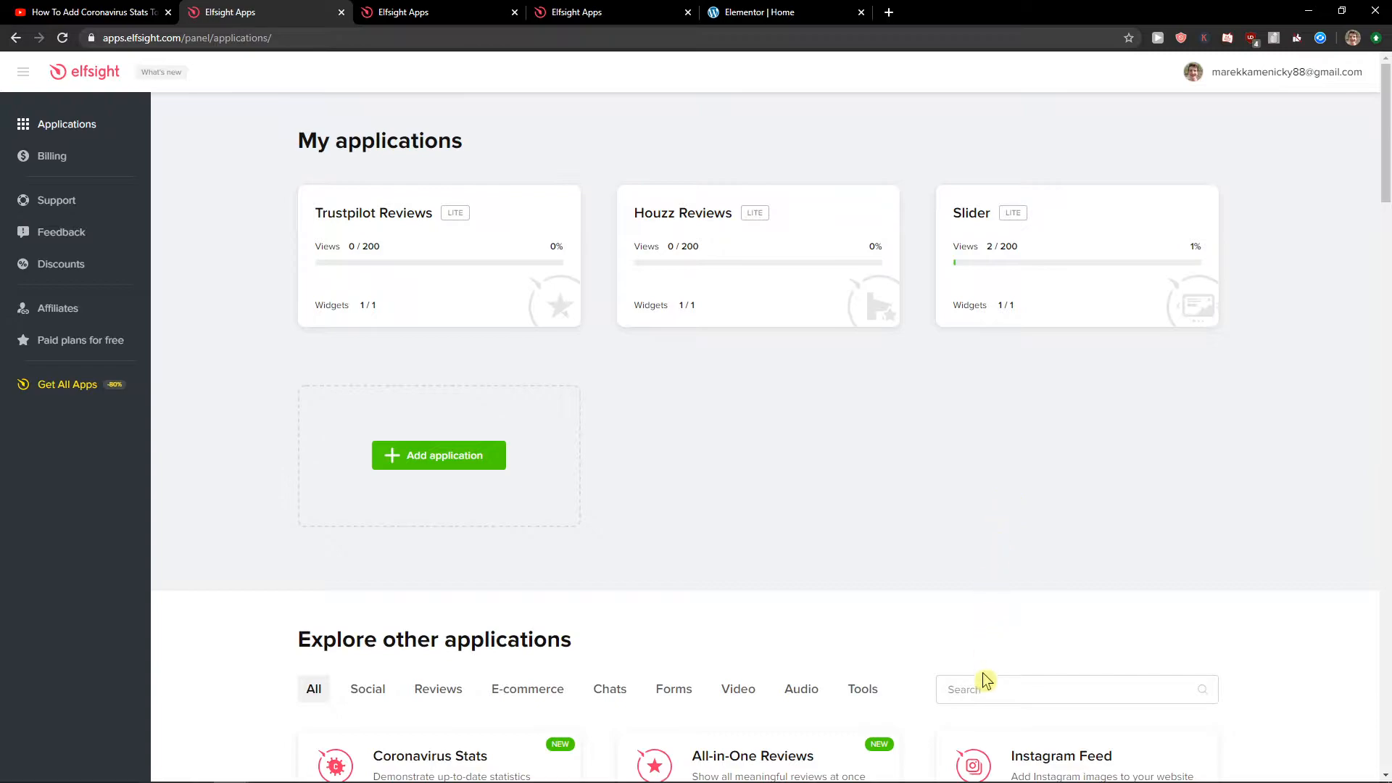
Step: Search 'trip', create a Reviews from TripAdvisor widget, and close the duplicate Elfsight tab
text(trip)
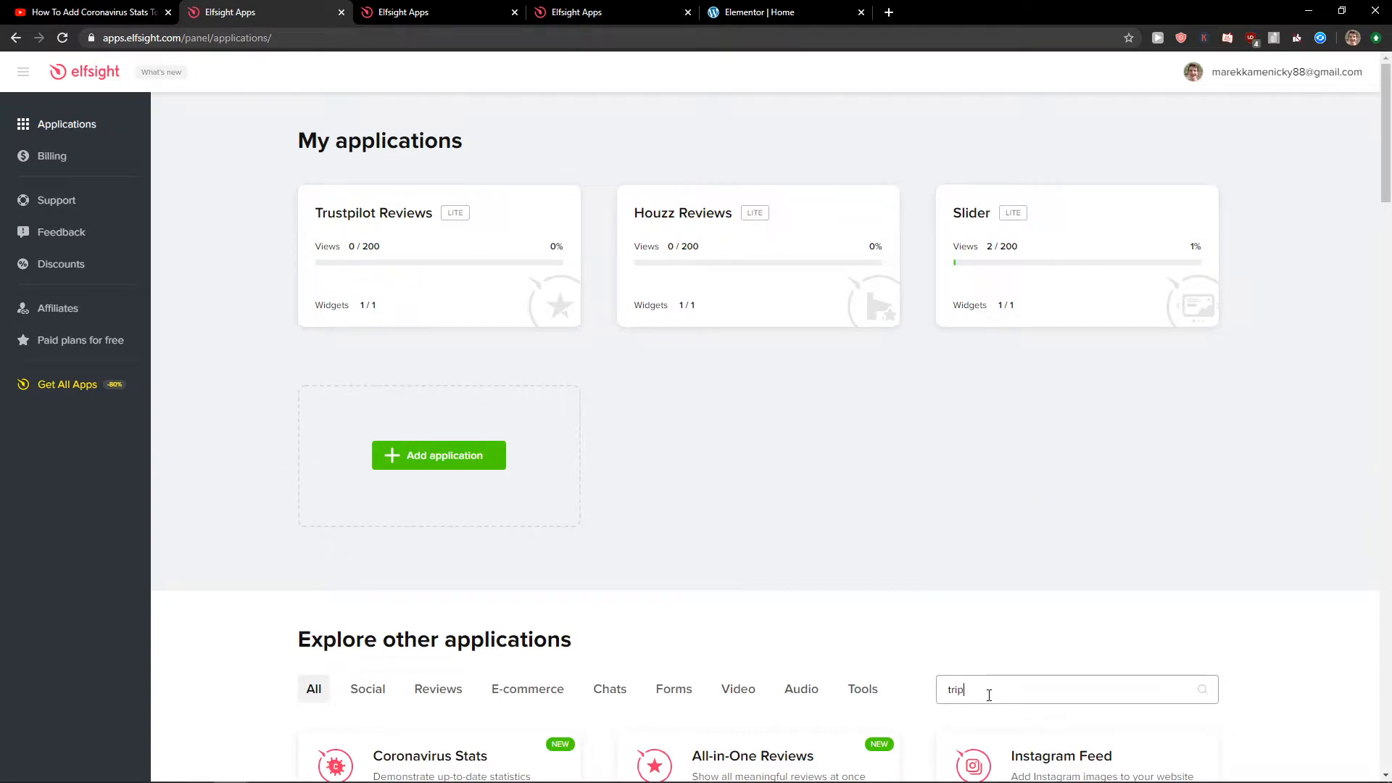
scroll(down, 3)
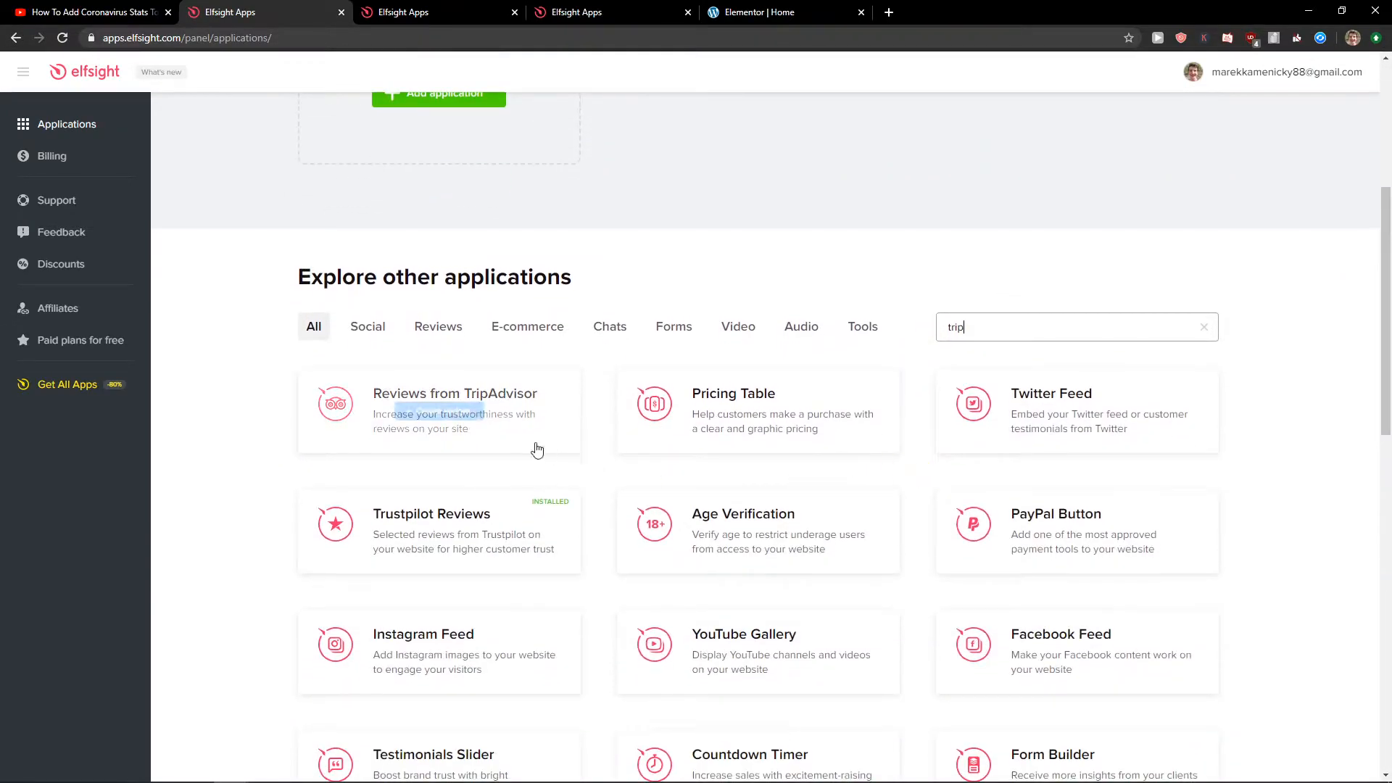
mouse_move(488, 417)
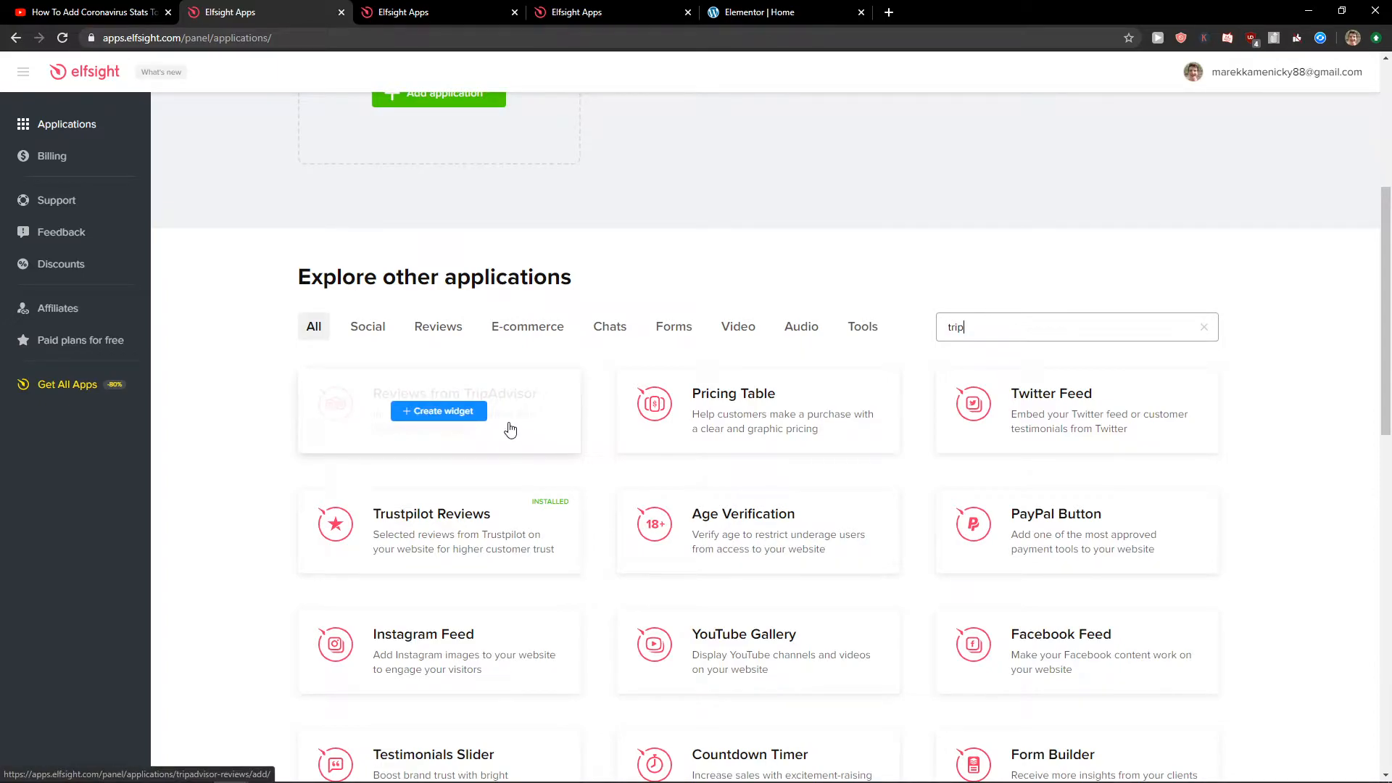
click(438, 410)
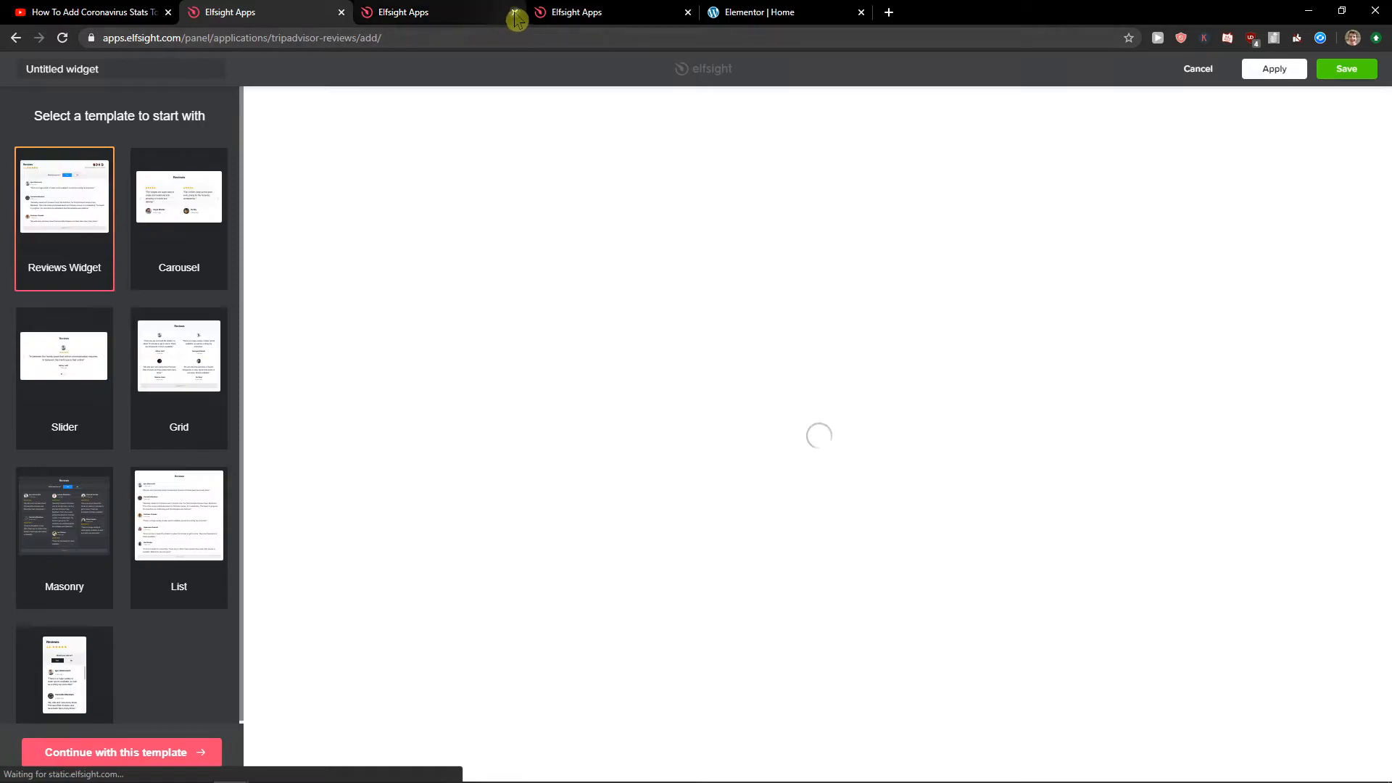
click(178, 196)
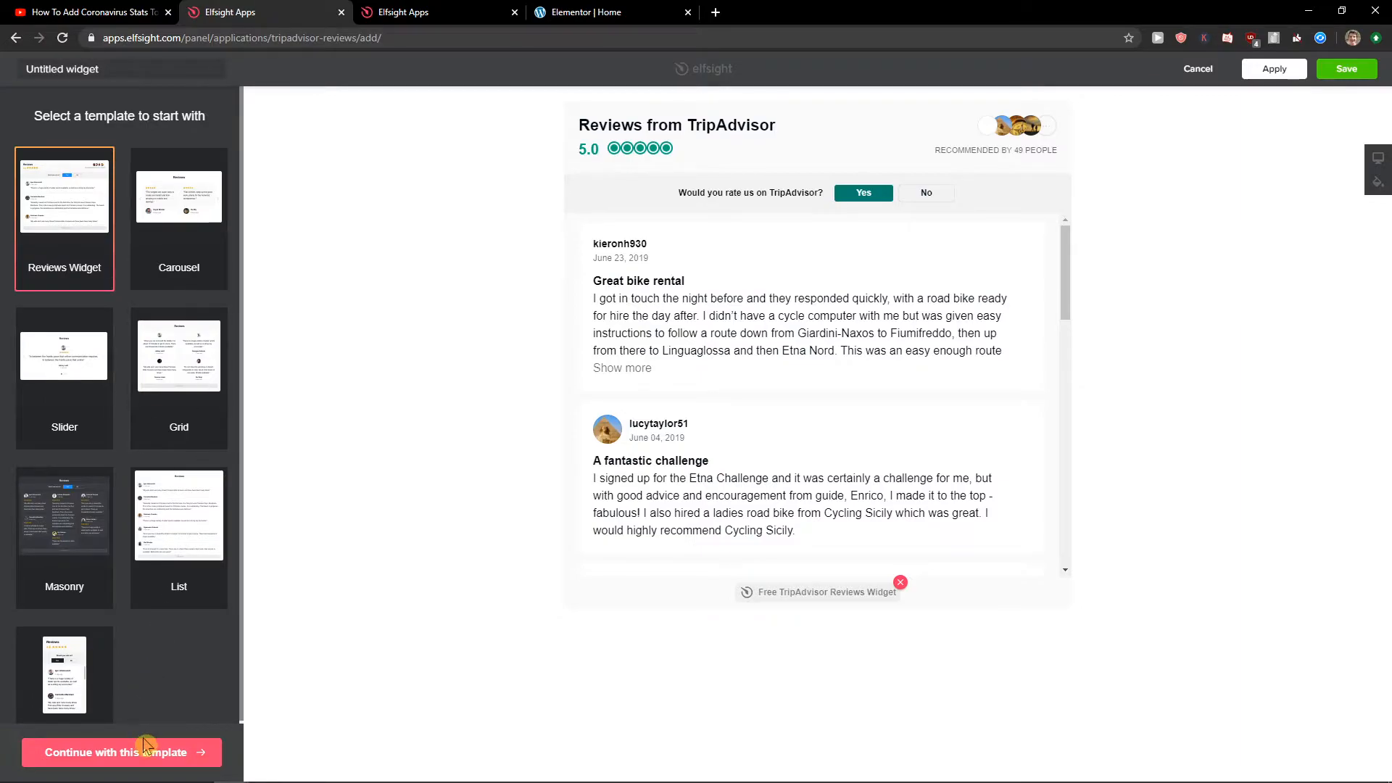
Step: Accept the Reviews Widget template and keep the List layout
click(122, 752)
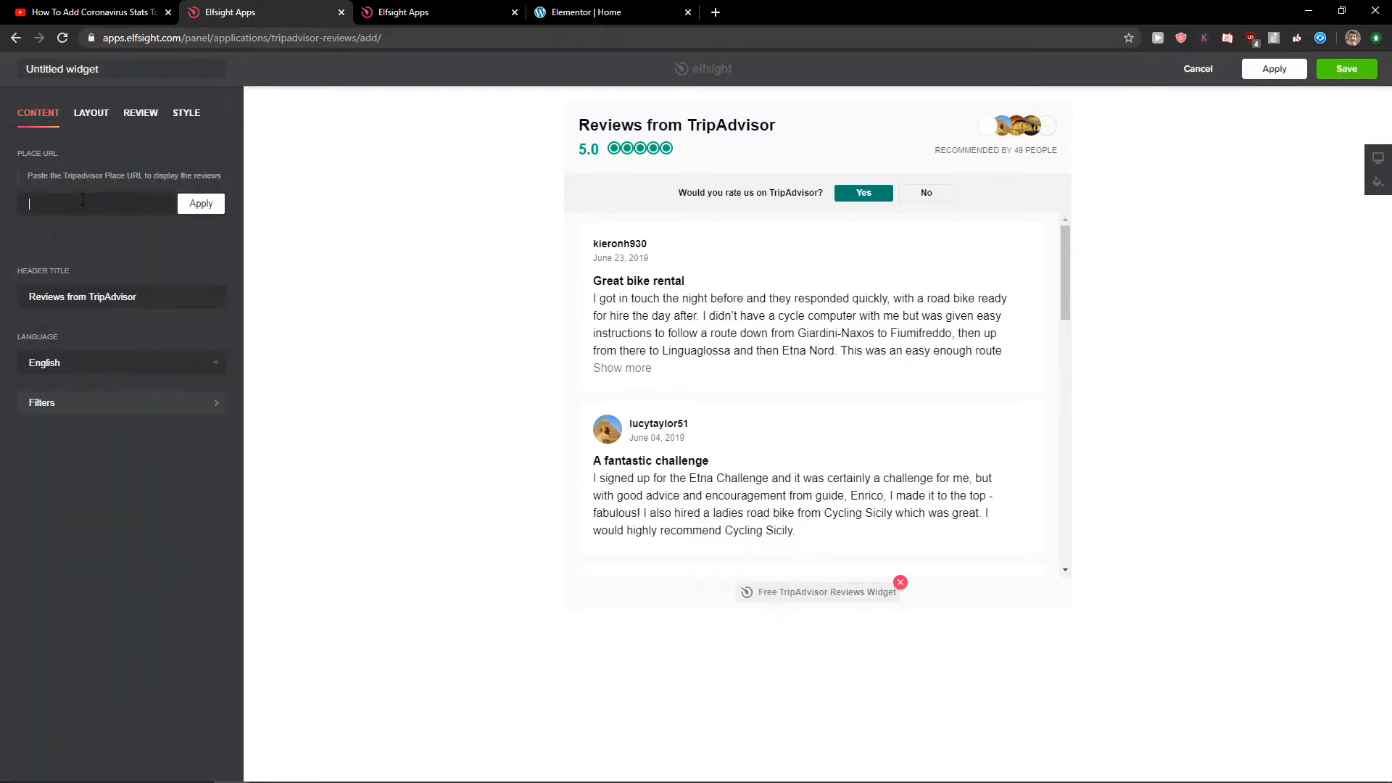
click(91, 113)
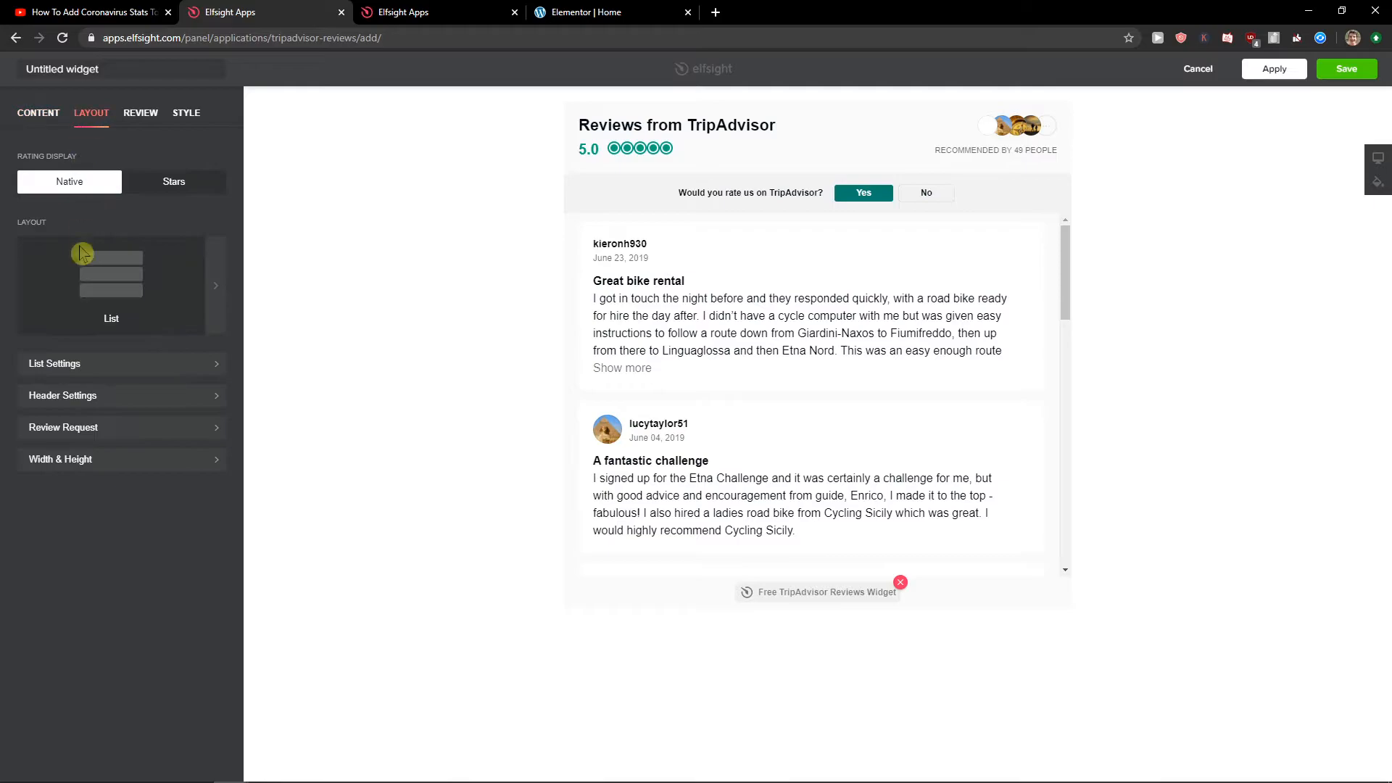
click(111, 284)
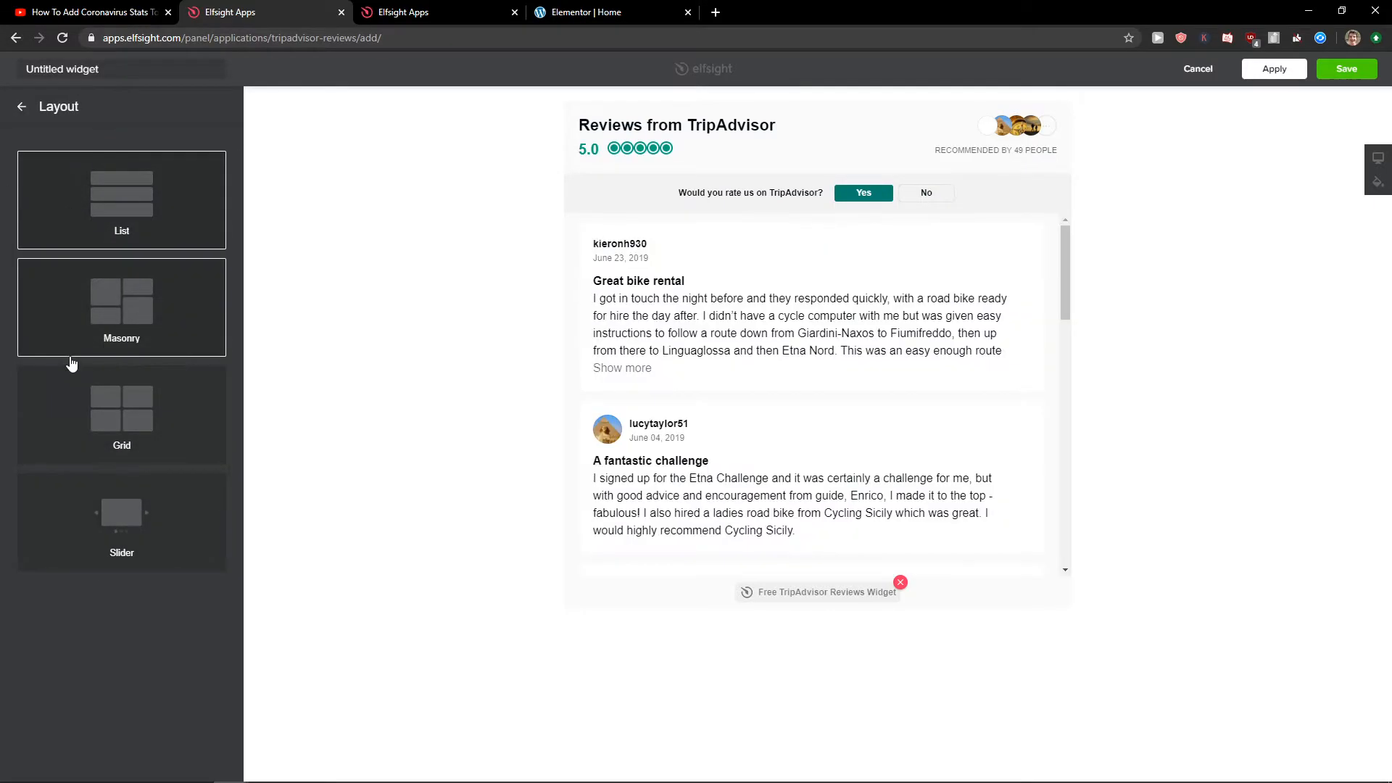
click(122, 200)
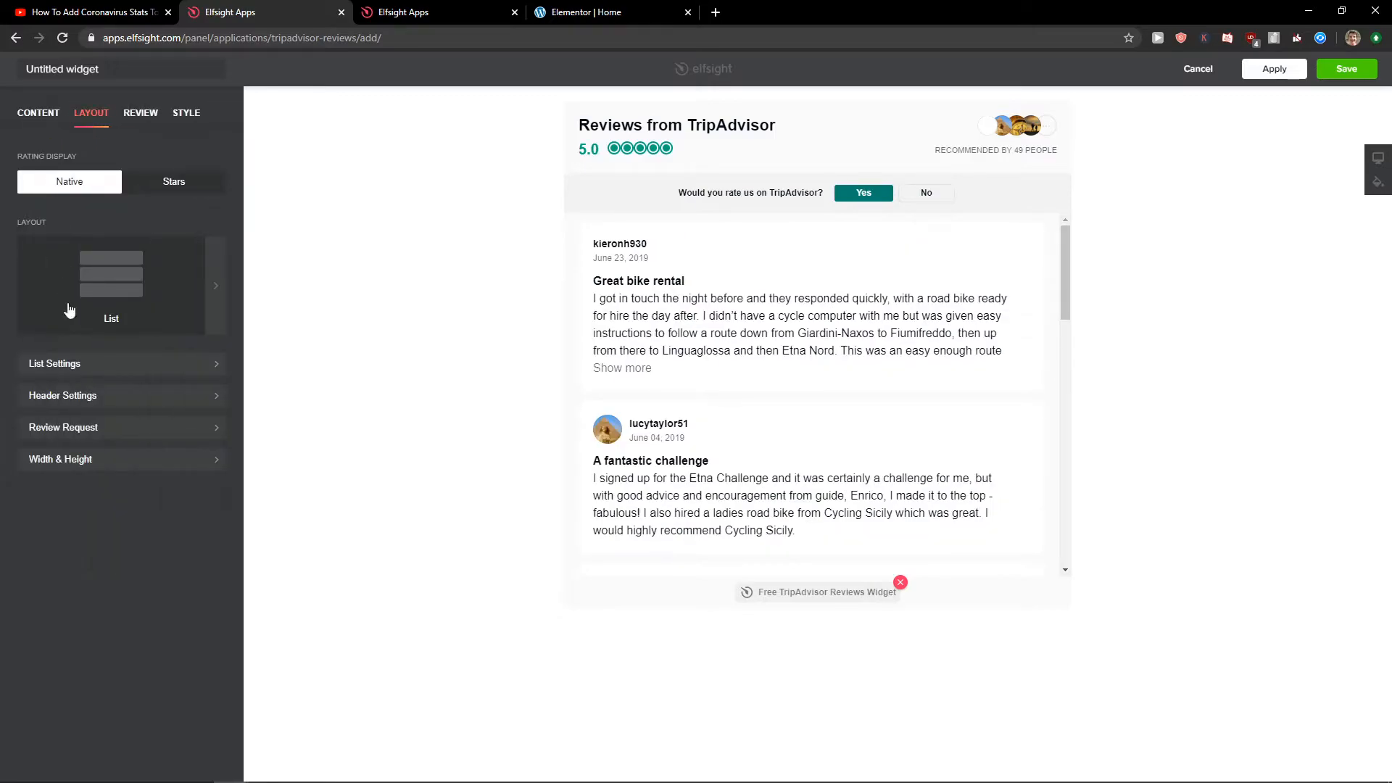
Step: Set 5 reviews per page in List Settings, save, and return to Elementor
click(55, 363)
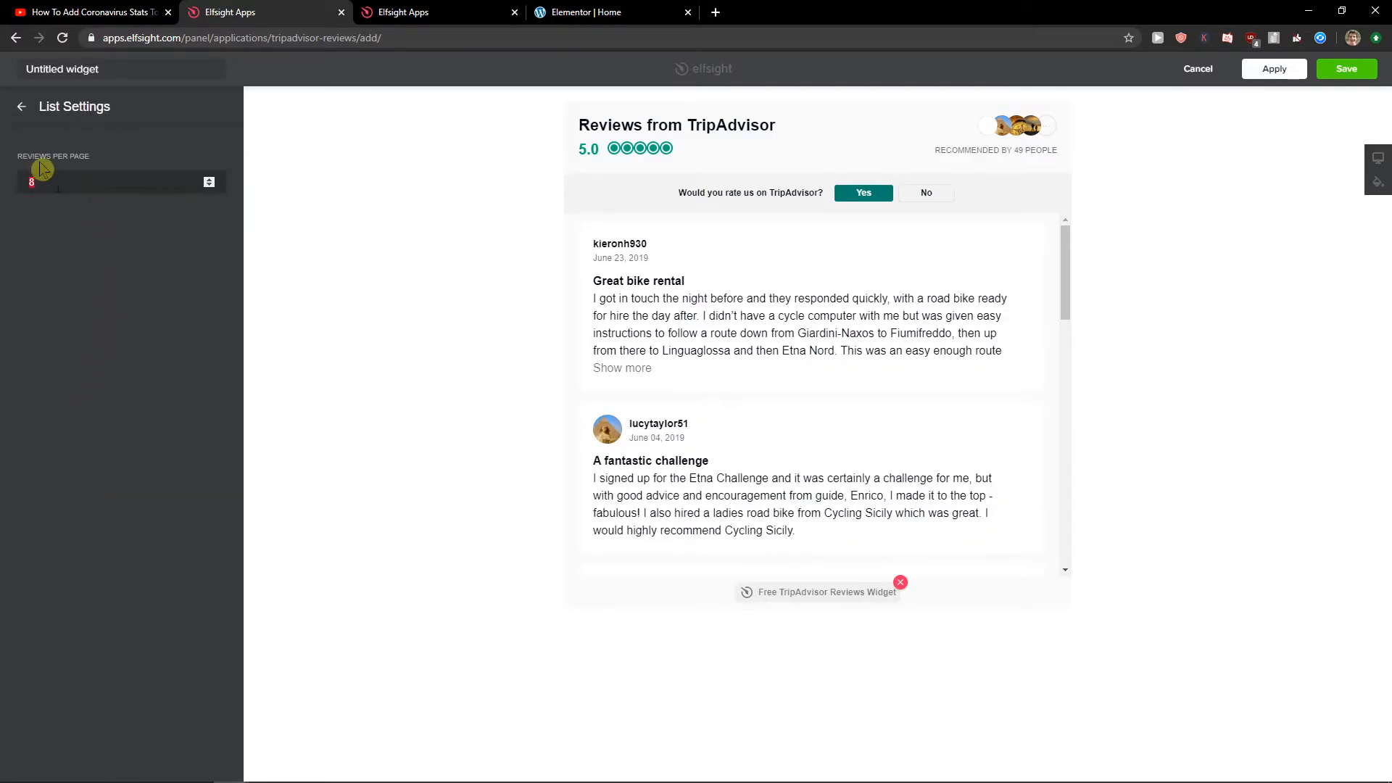
text(5)
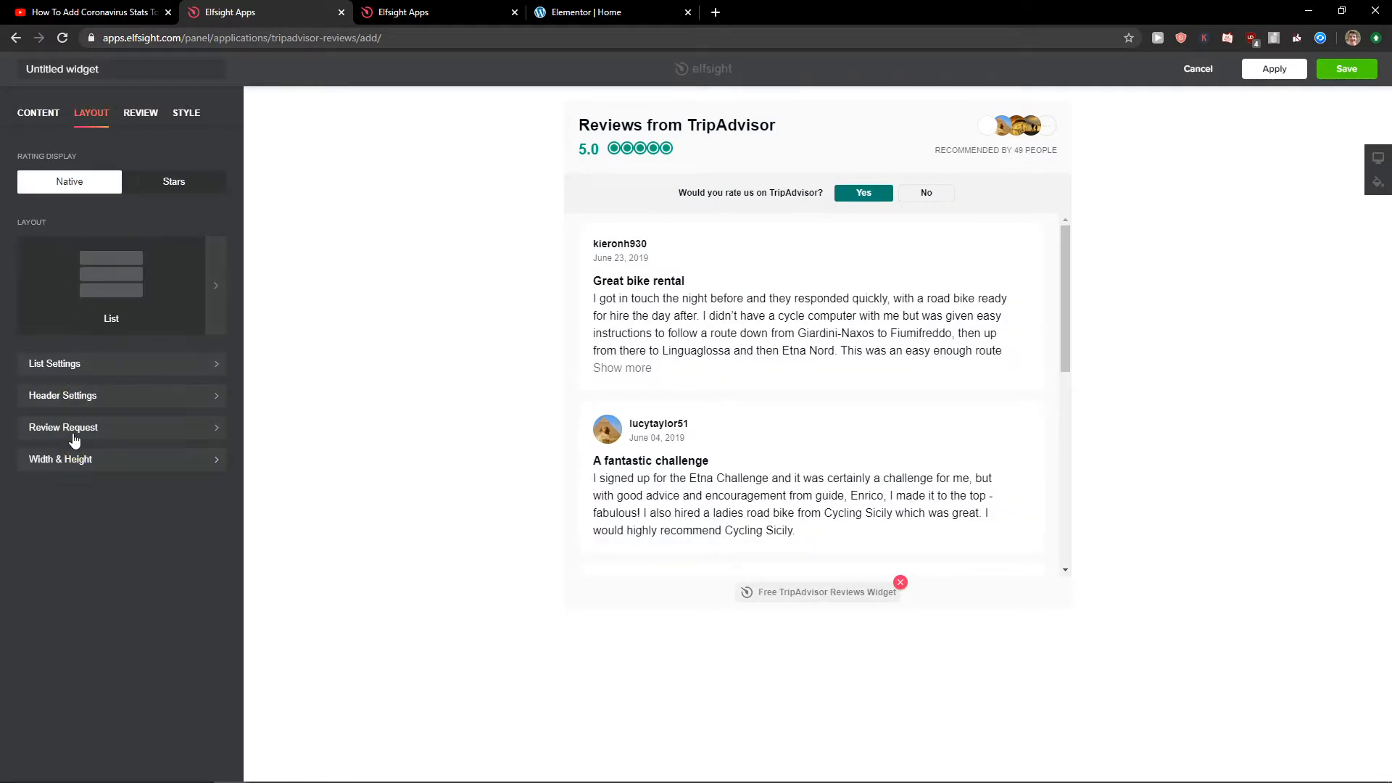
mouse_move(117, 122)
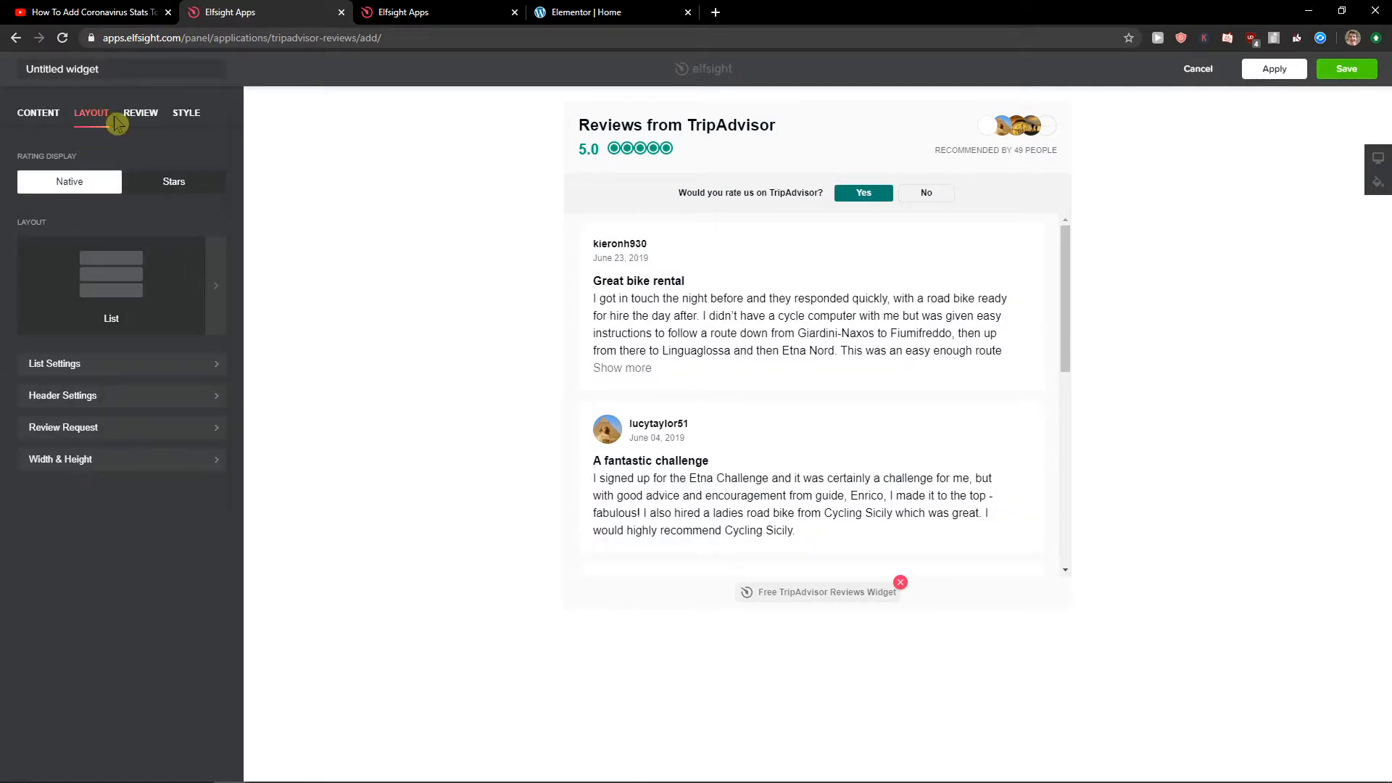
click(139, 111)
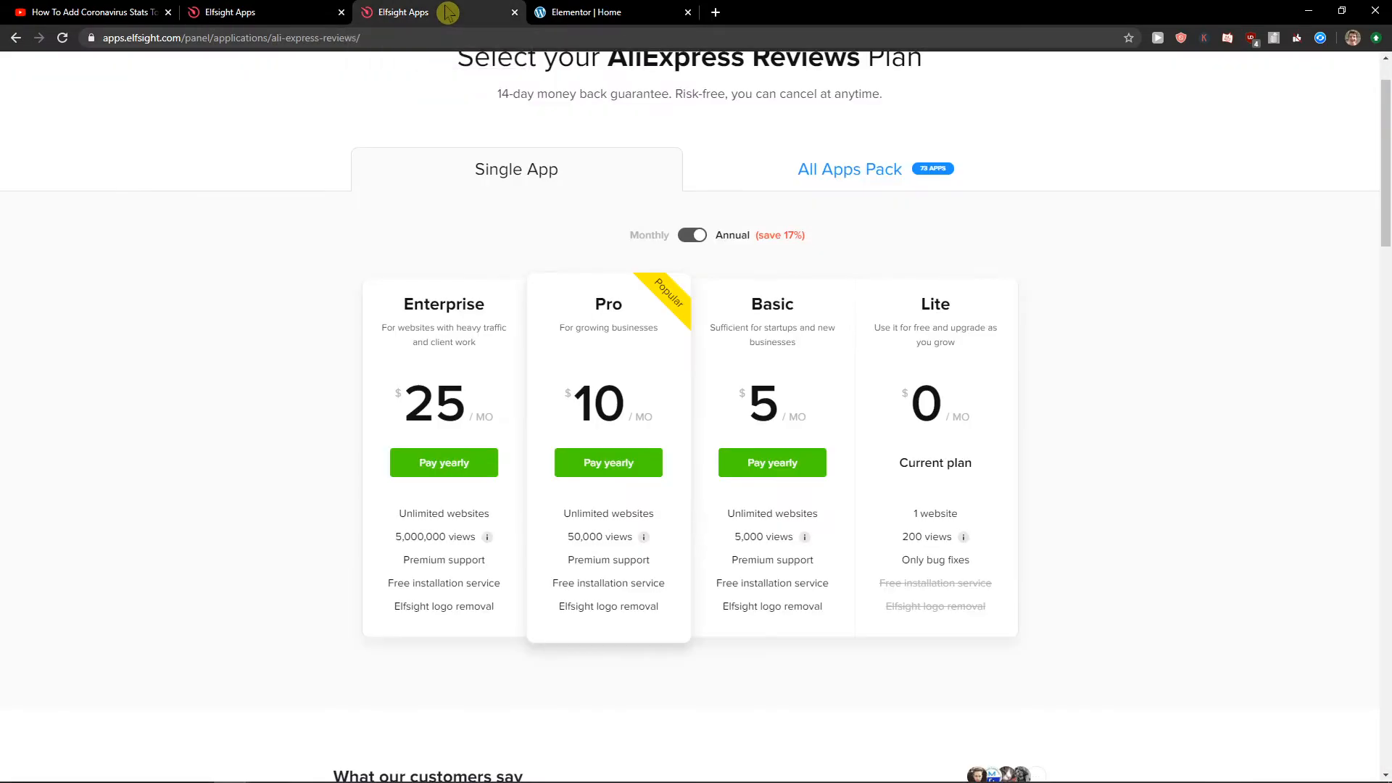
click(578, 11)
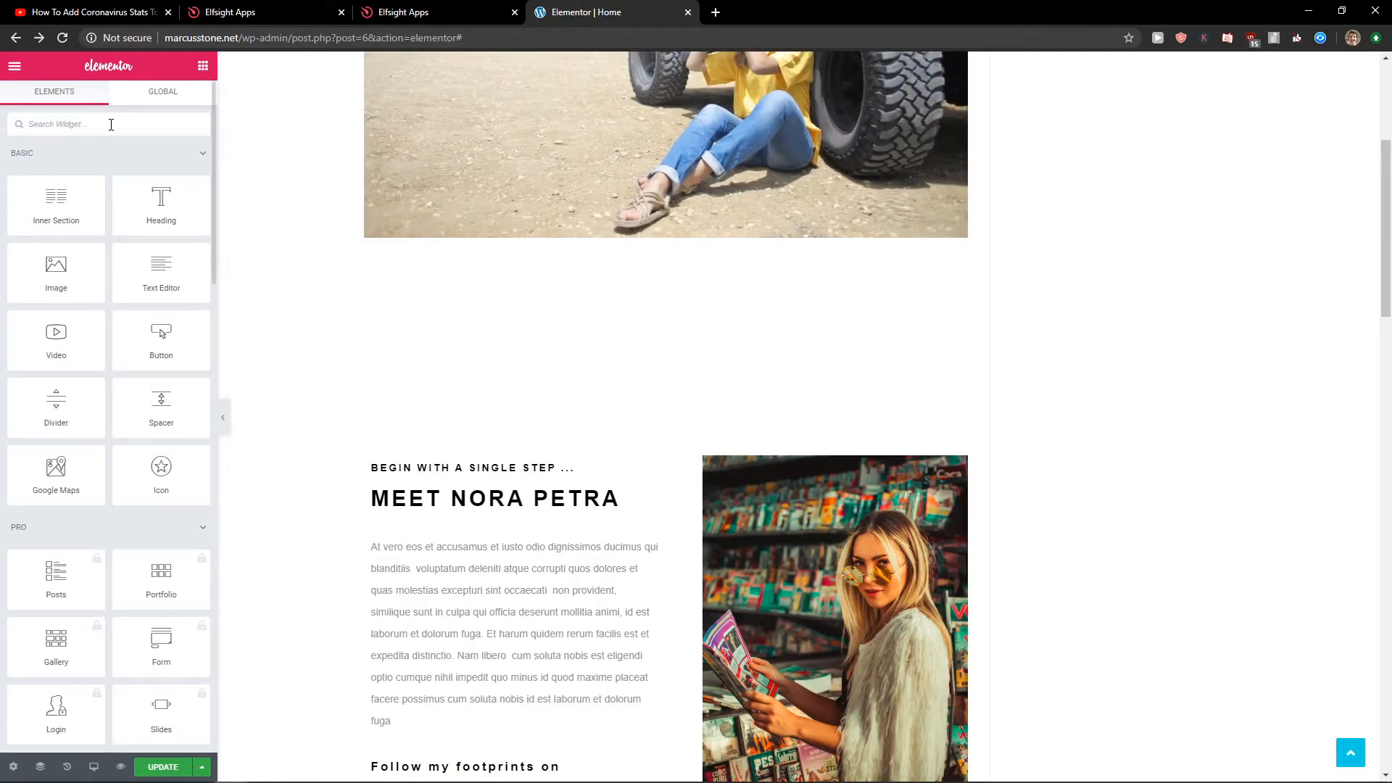
Step: Place an HTML element with the Elfsight code below the desert photo, then preview
text(html)
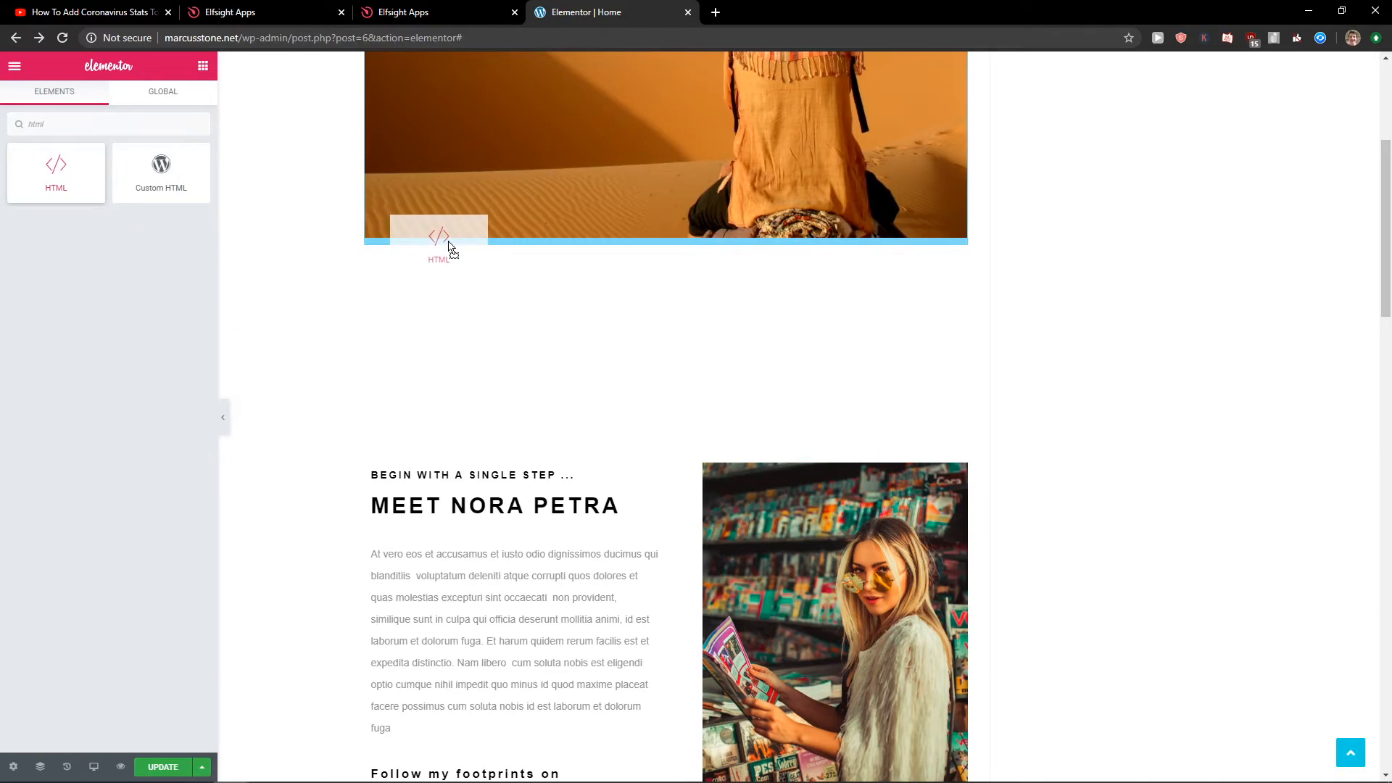
click(439, 244)
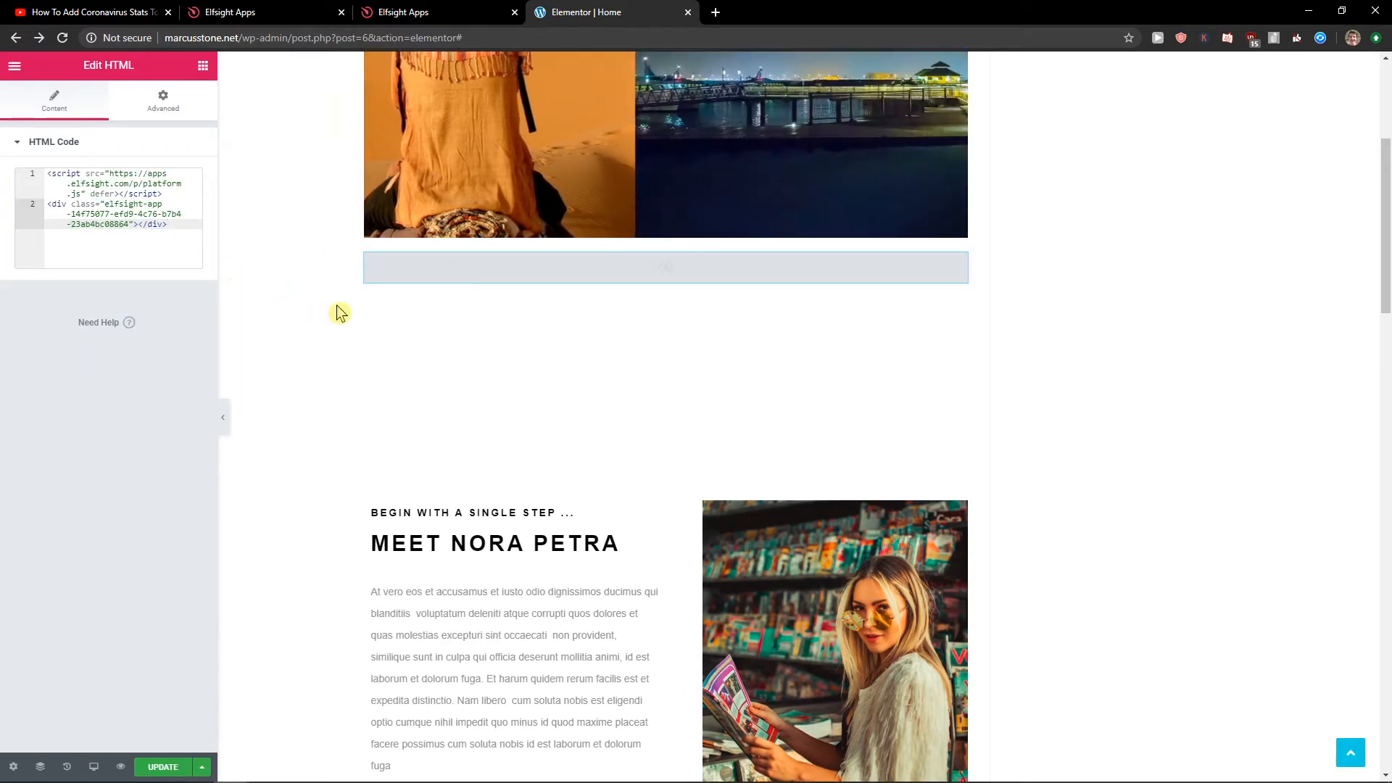
click(224, 417)
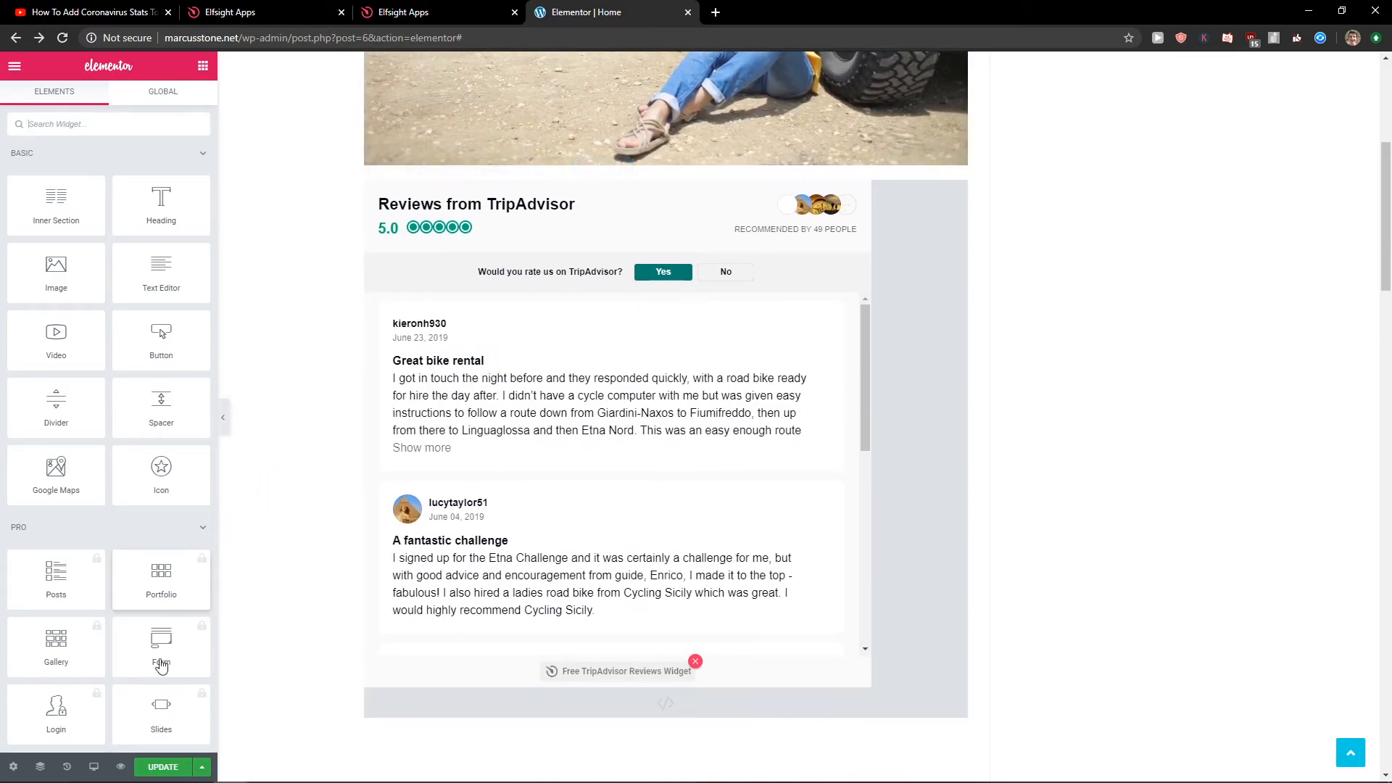
click(161, 766)
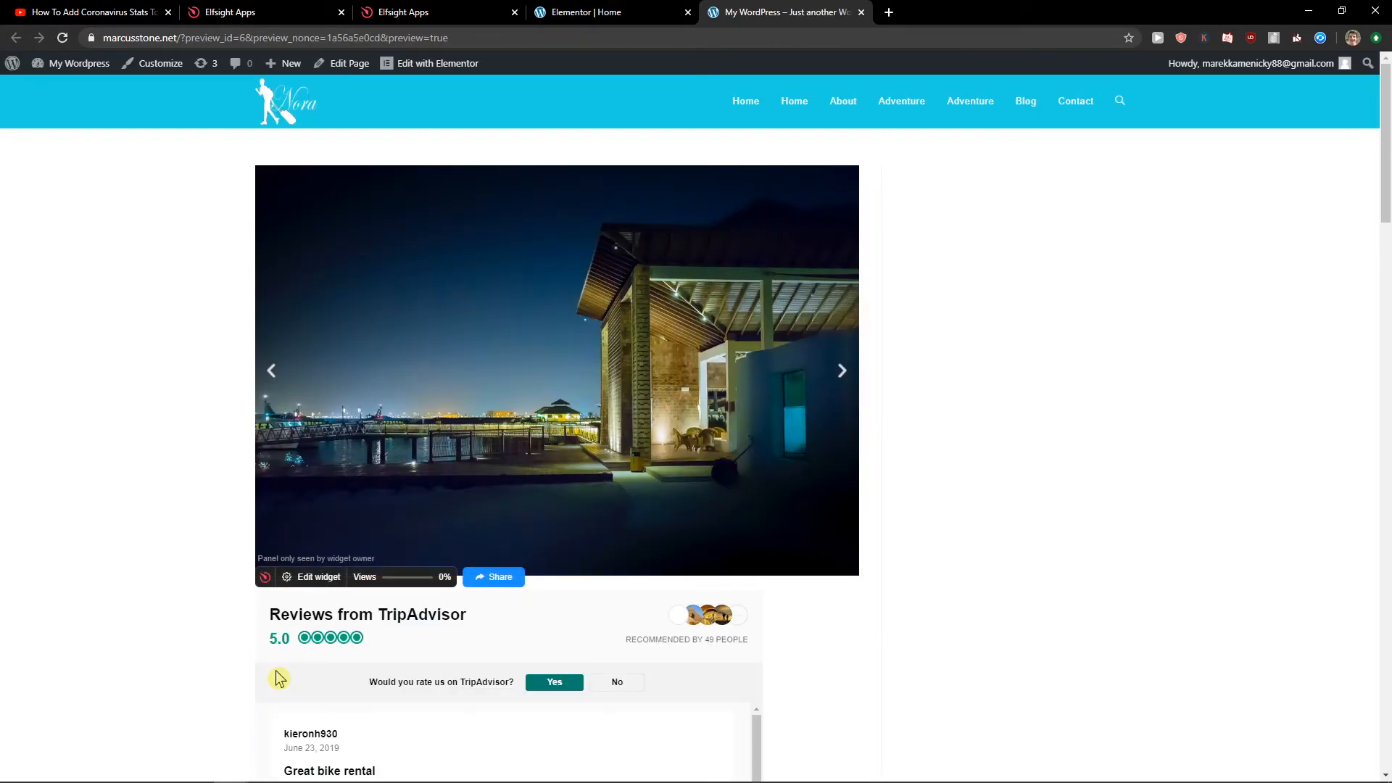
scroll(down, 3)
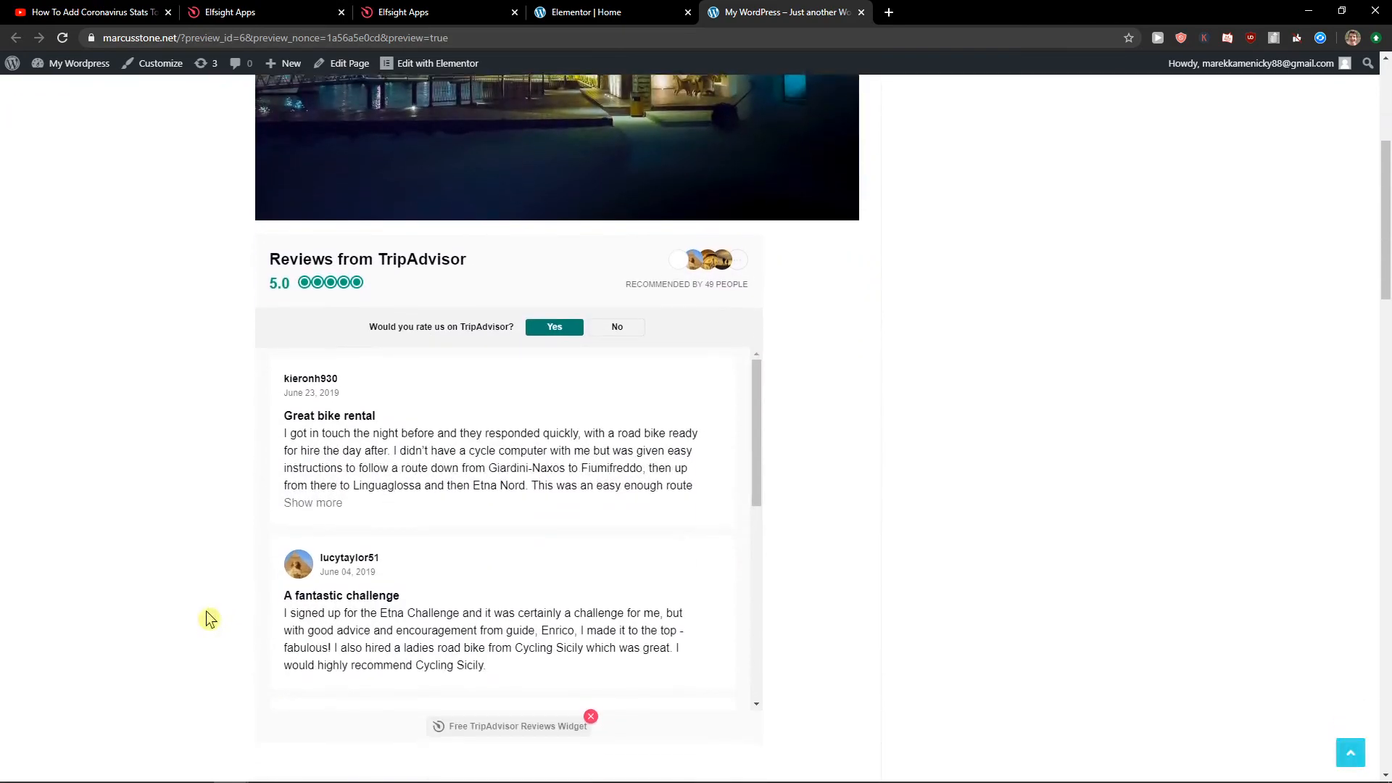
scroll(down, 3)
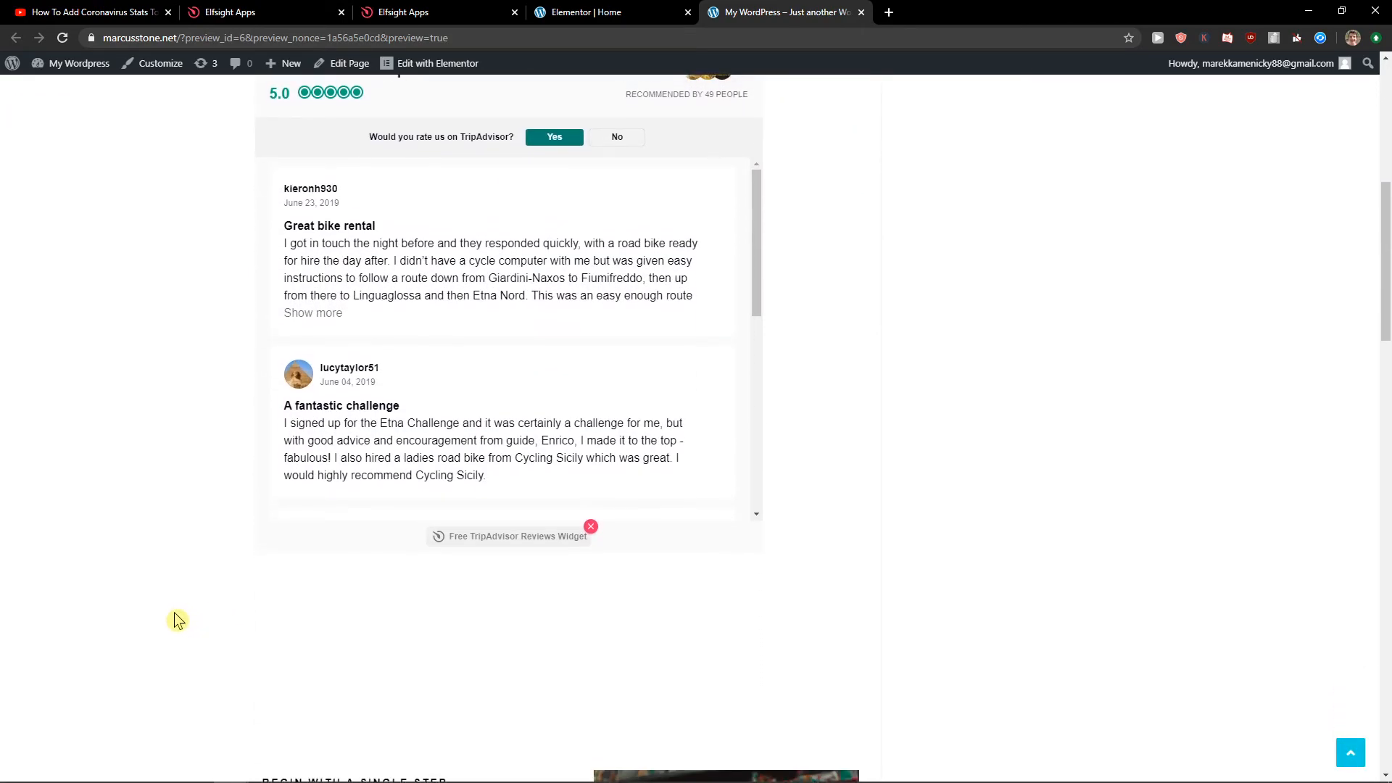
scroll(up, 3)
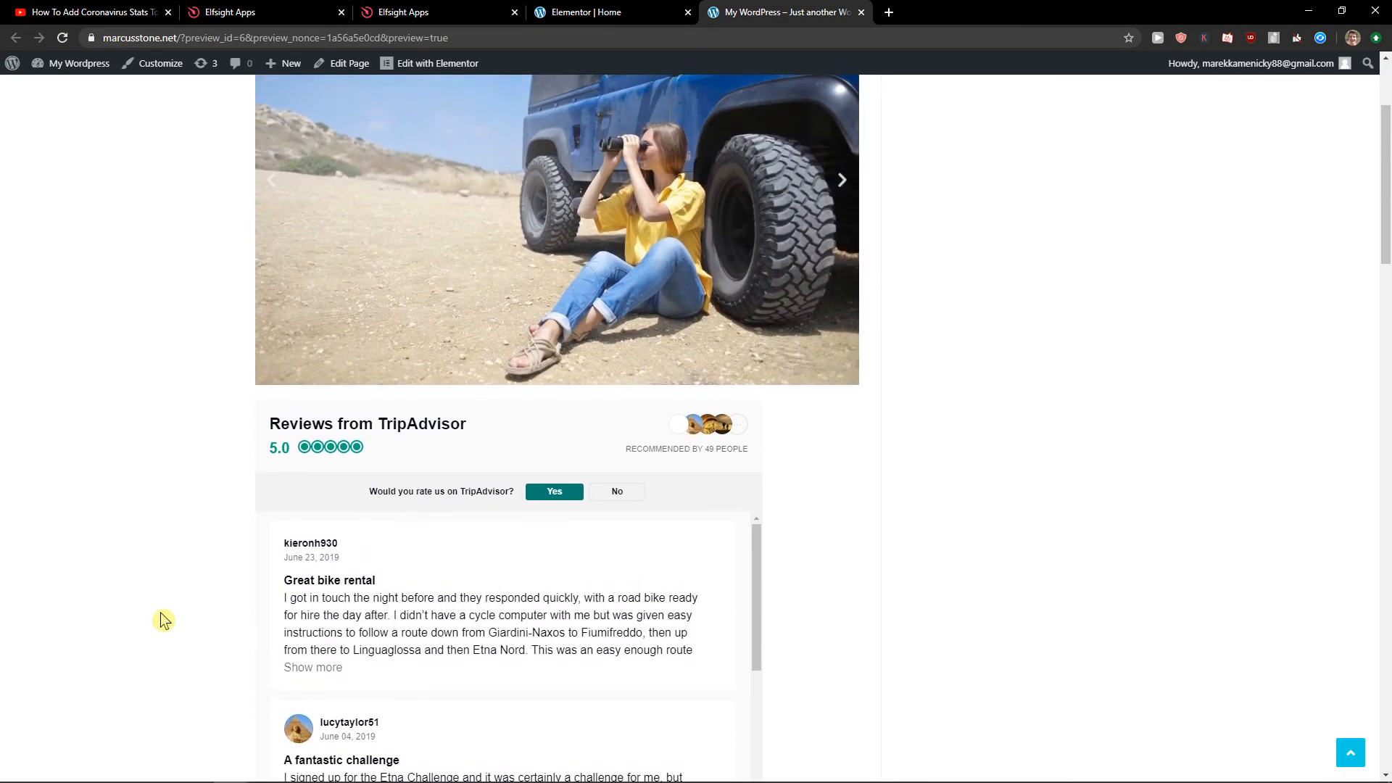
scroll(down, 3)
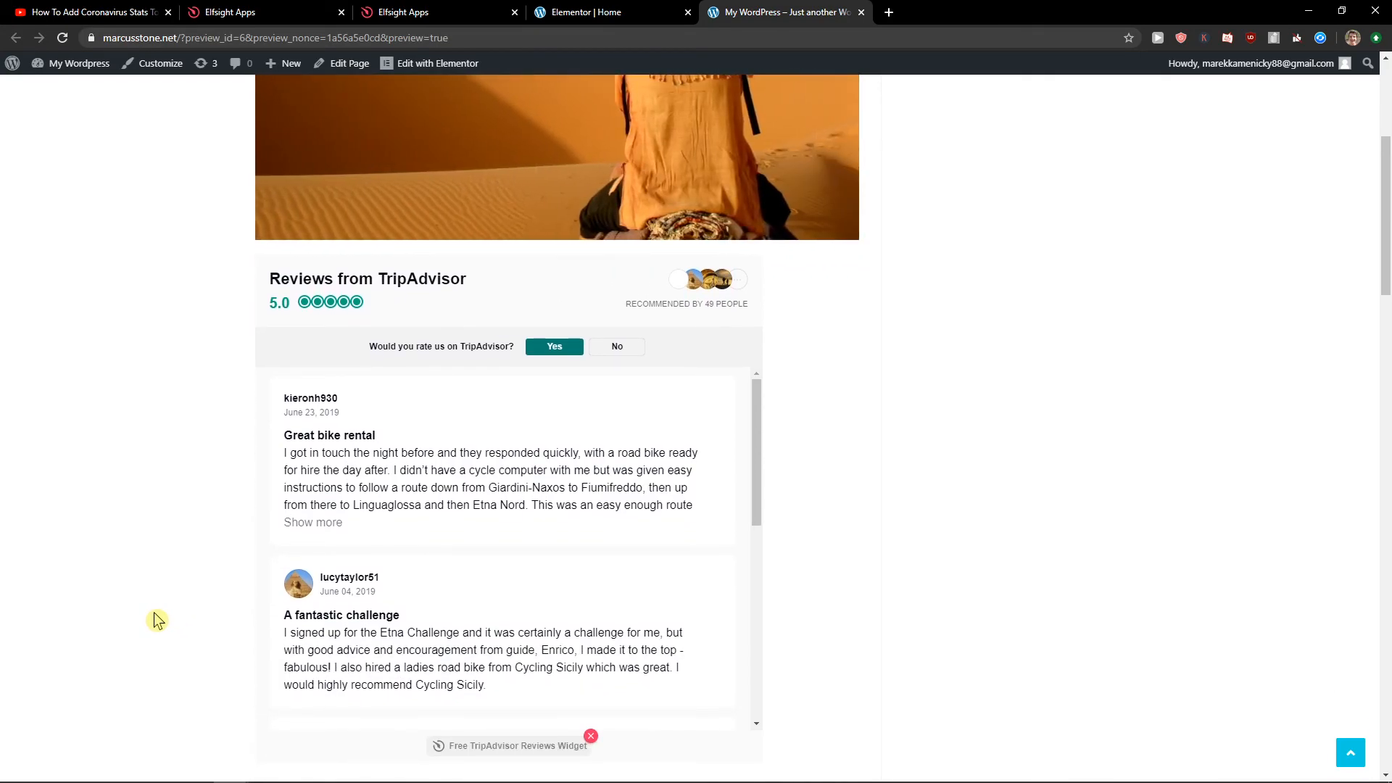